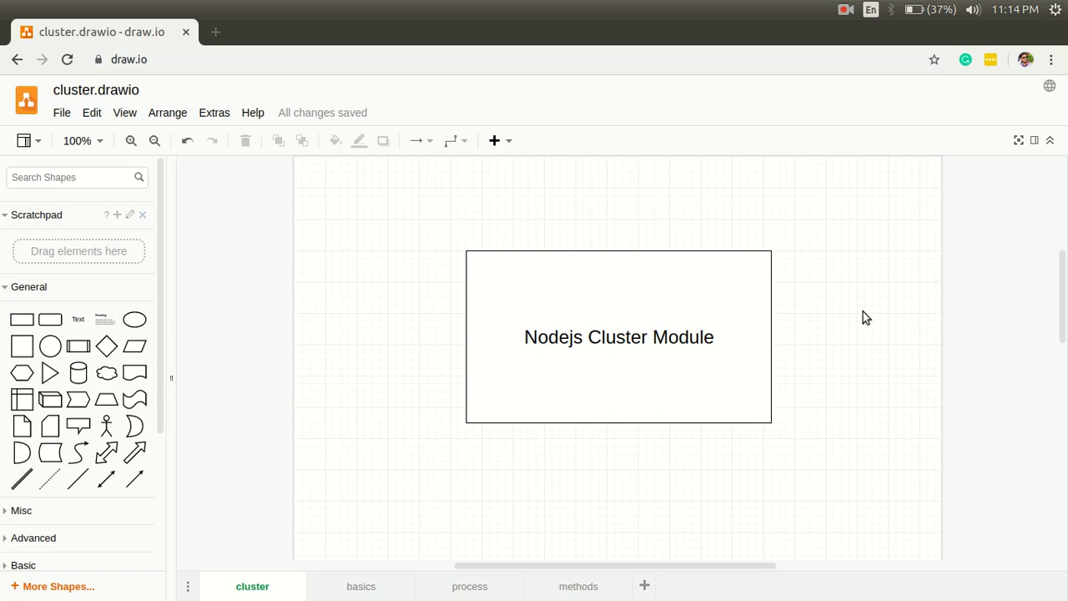
mouse_move(360, 586)
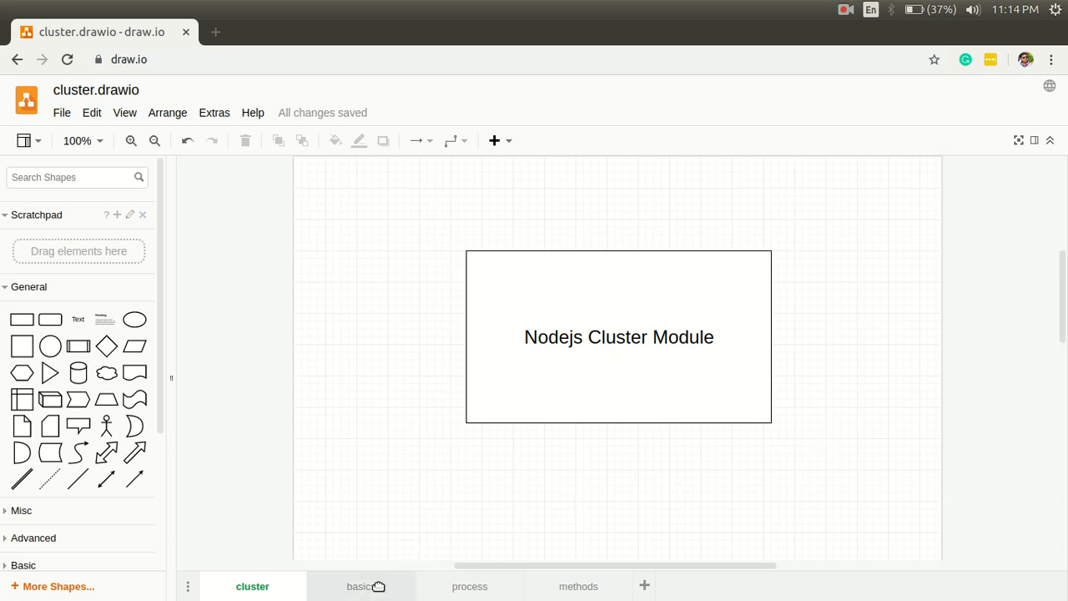
Step: Open the basics page and select the third question, on how clustering works
click(360, 586)
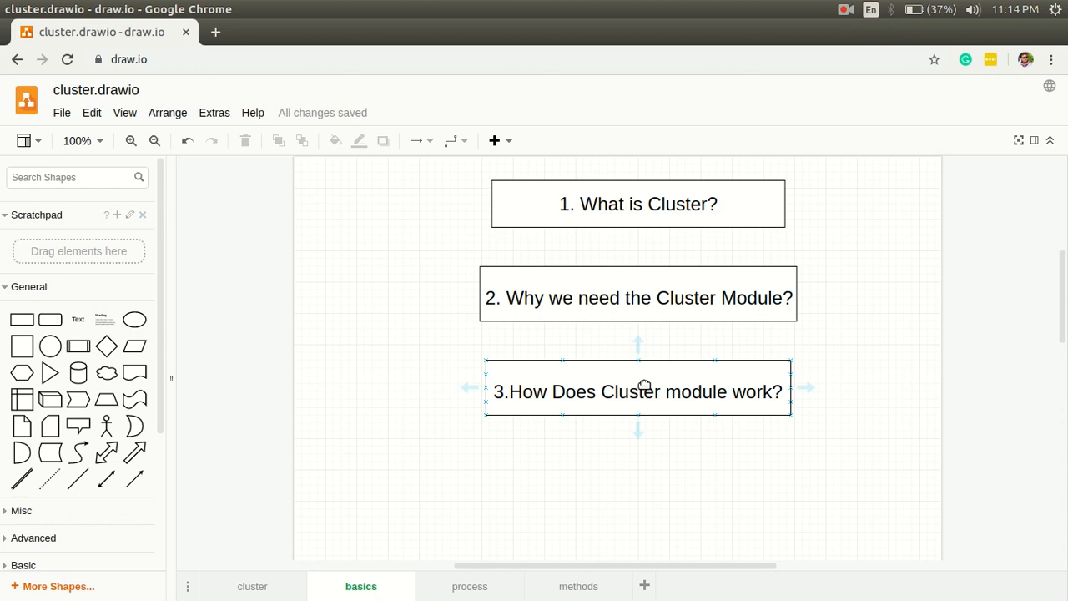
click(678, 465)
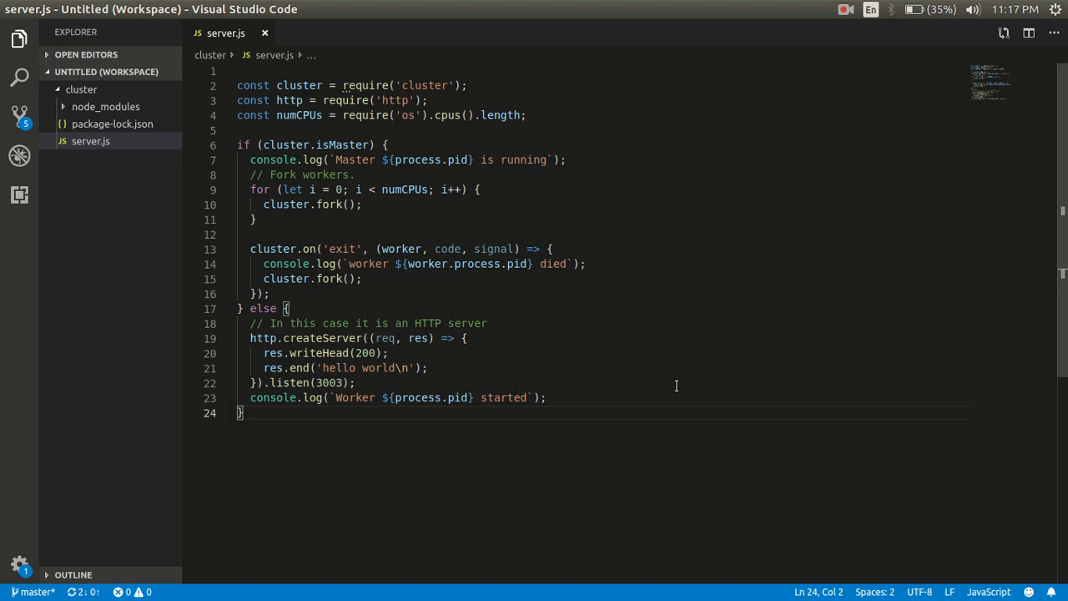
mouse_move(267, 223)
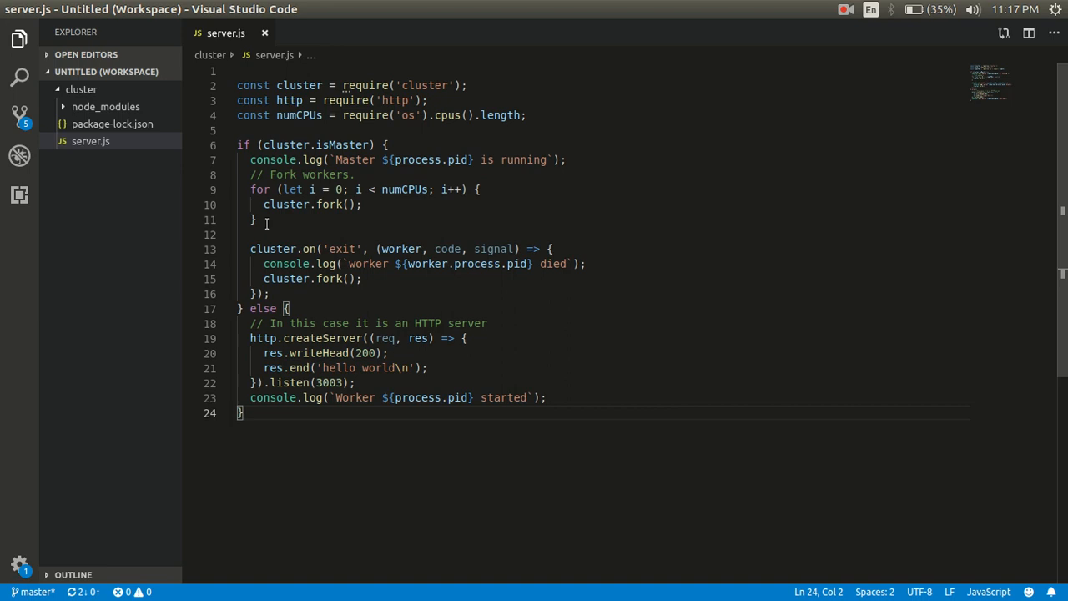
drag(251, 189, 256, 219)
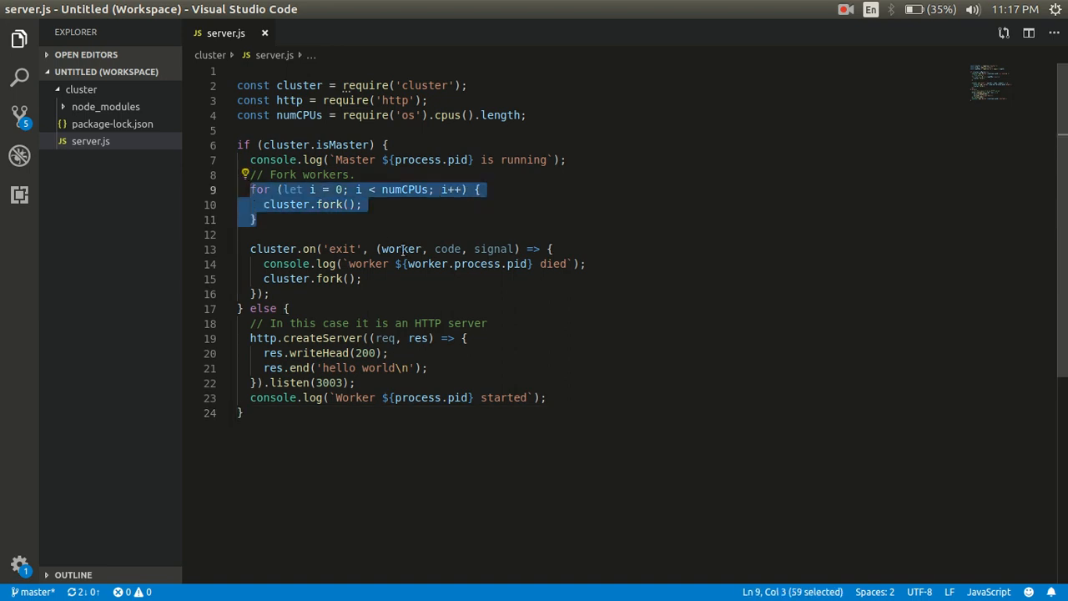
click(403, 189)
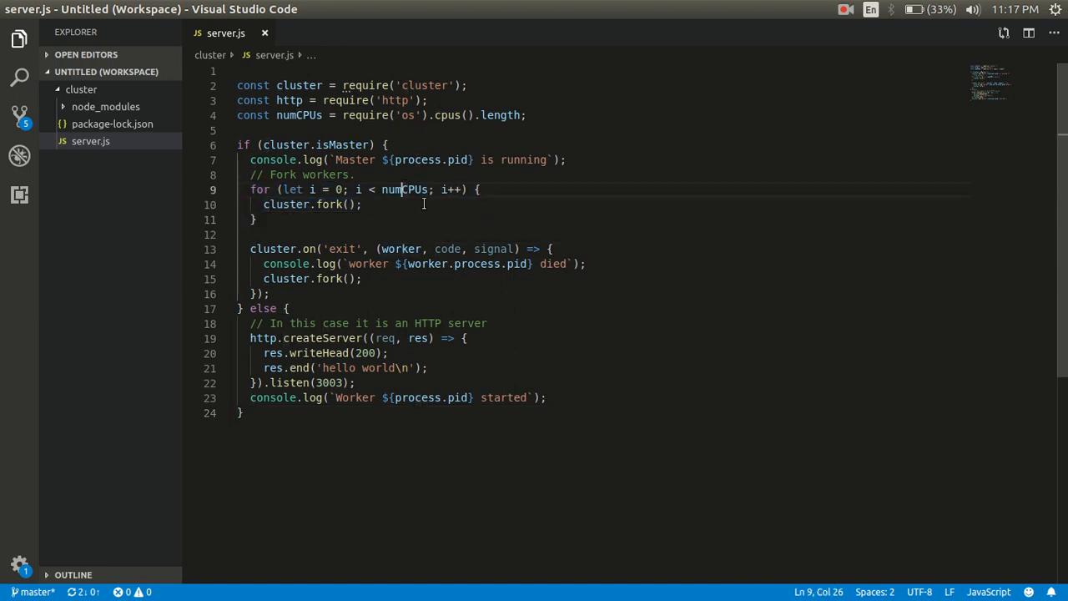
double_click(405, 190)
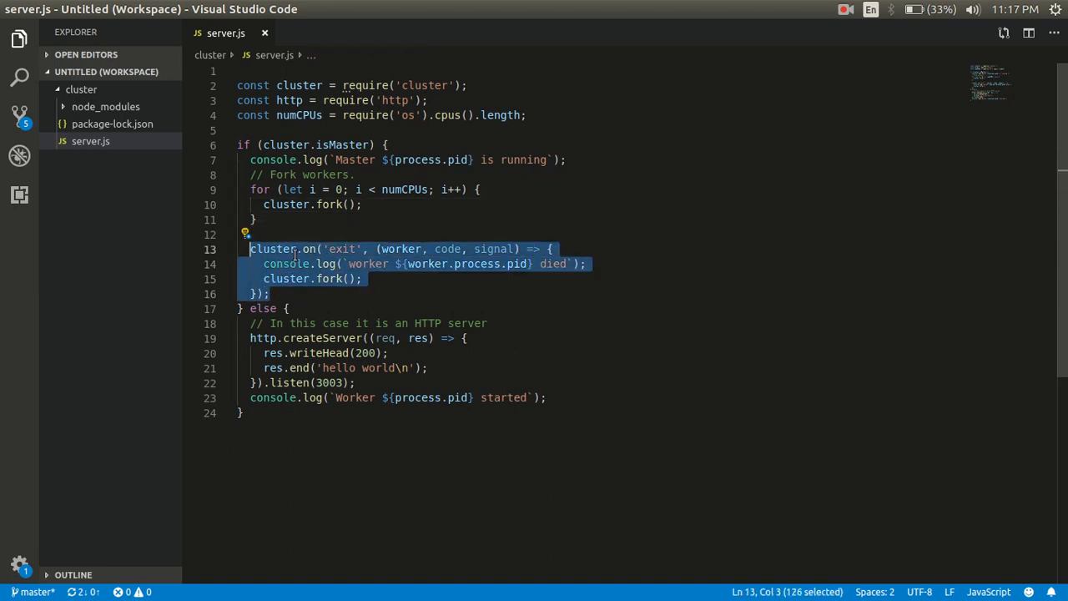
double_click(340, 248)
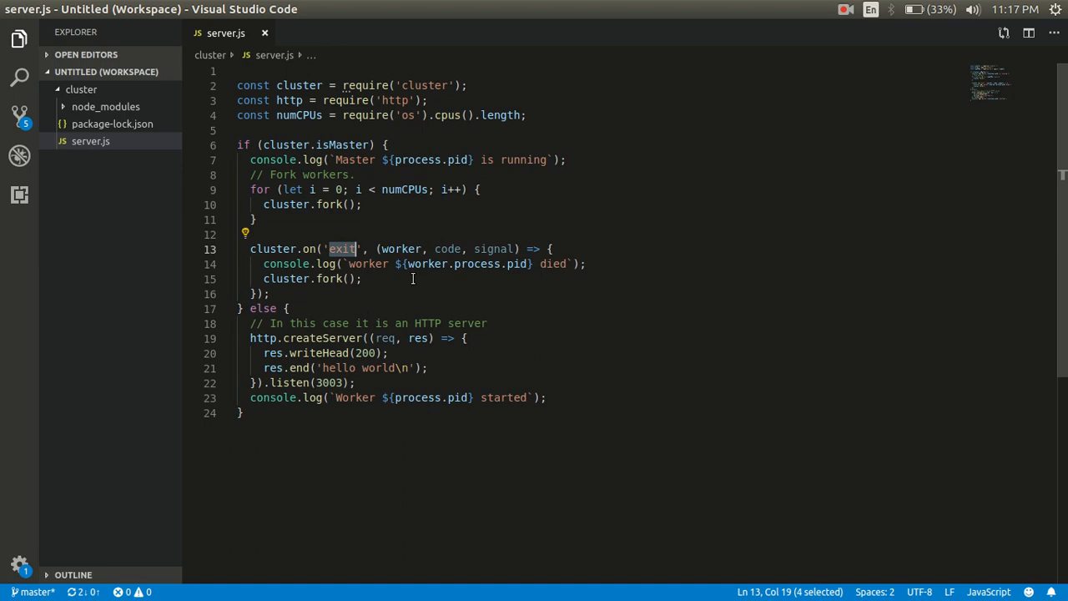
mouse_move(359, 263)
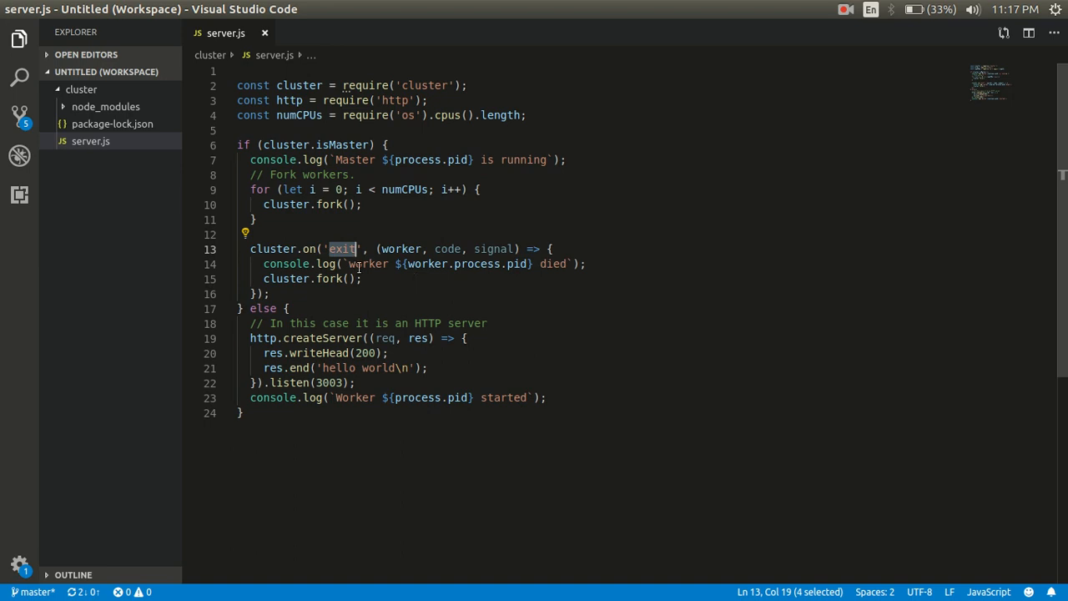
click(273, 248)
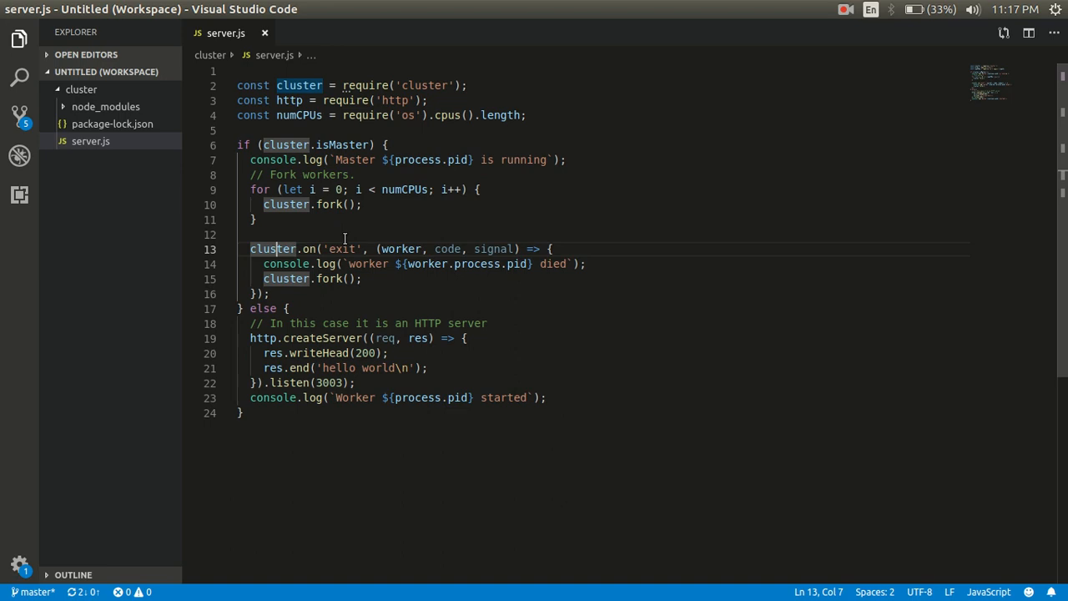
Step: Scroll the Terminal output to see the master process and four started workers
scroll(down, 3)
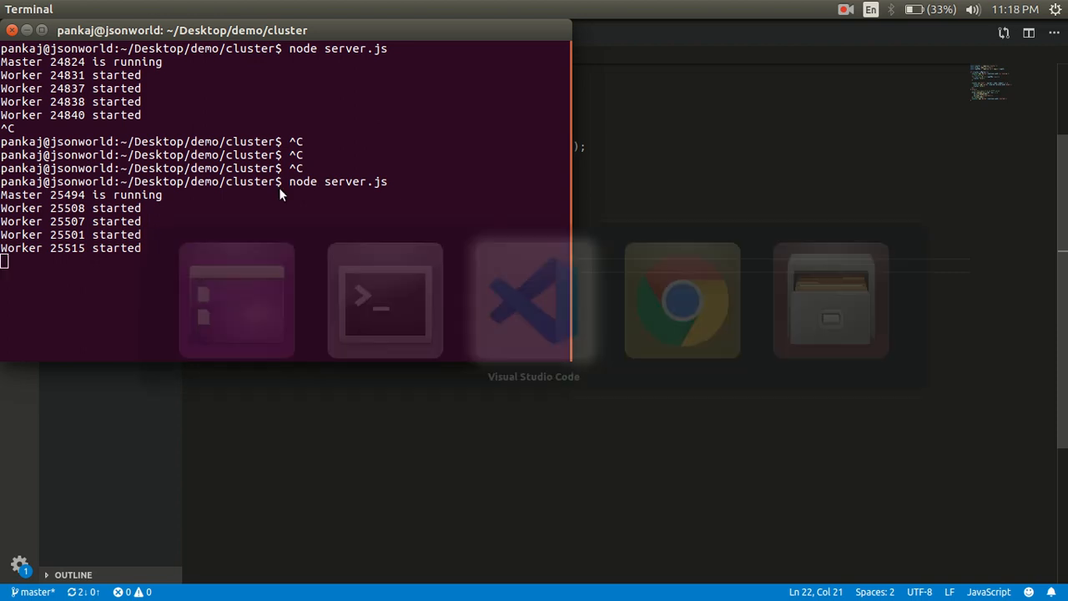
Step: Return to server.js in VS Code, near the listen(3003) line
click(534, 301)
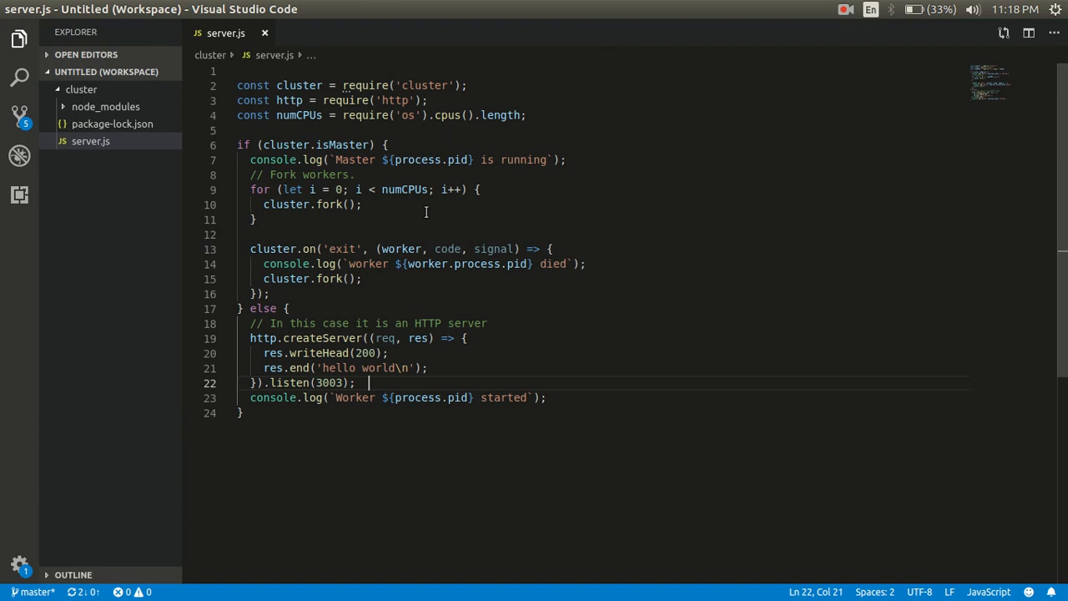
mouse_move(431, 238)
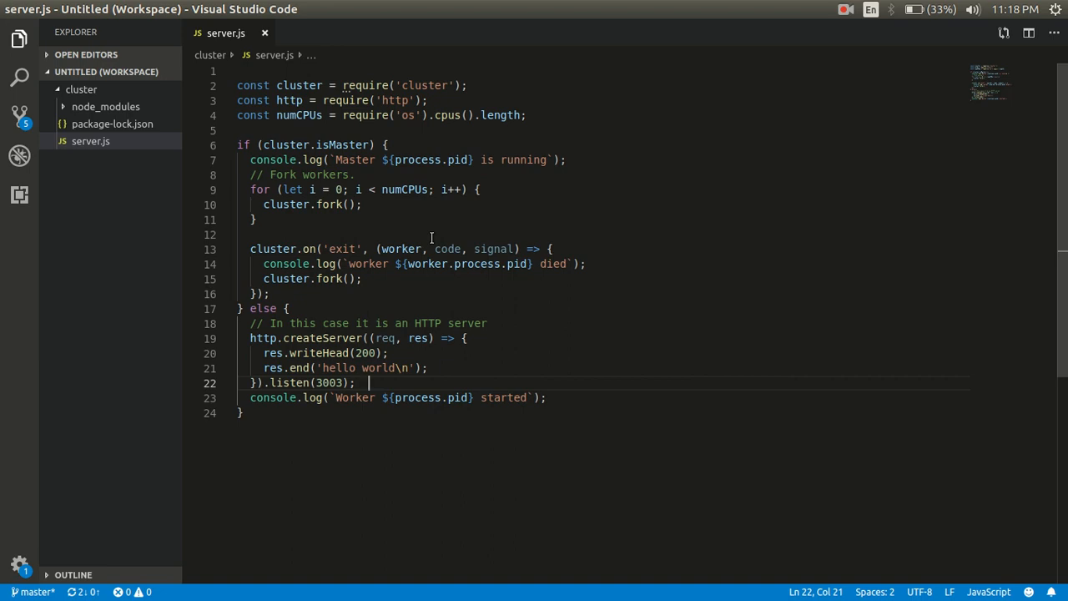
mouse_move(432, 241)
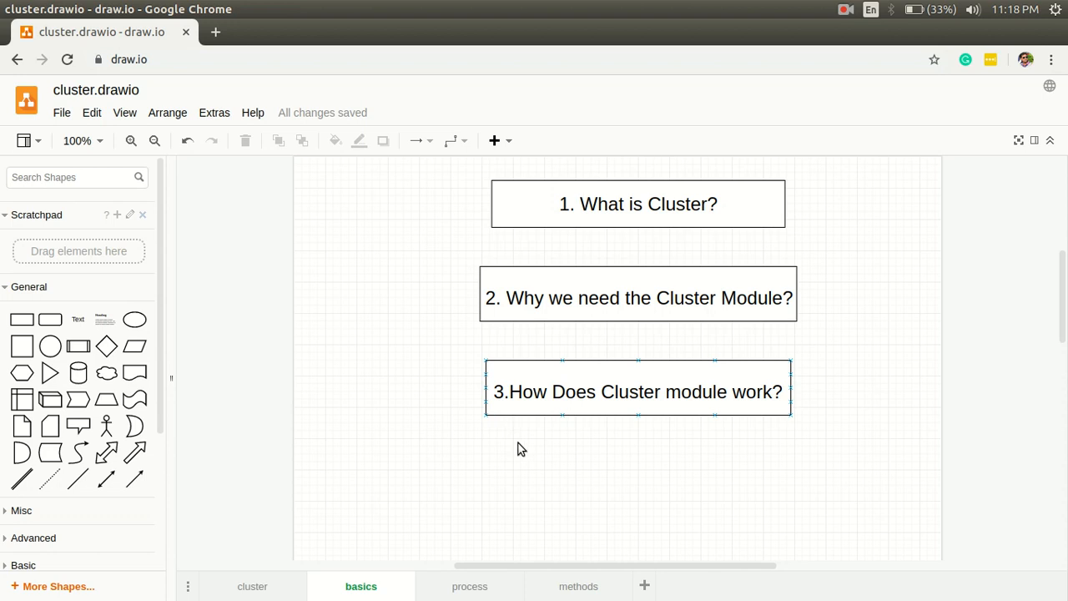
Step: Show the process page with the master-and-four-children Node.js Cluster diagram
click(469, 586)
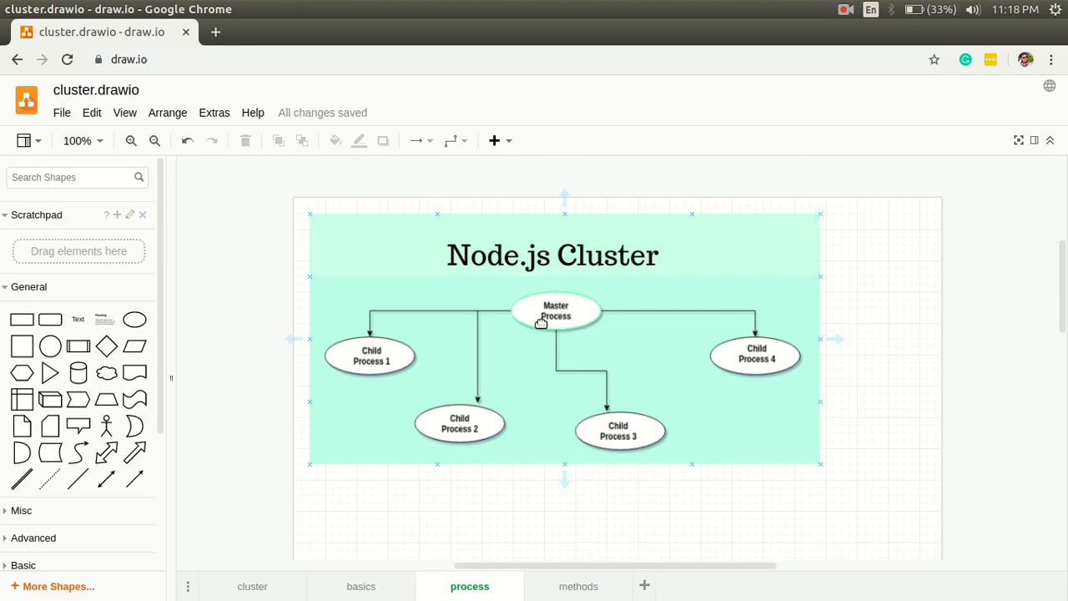
Step: Open the methods page and scroll the cluster methods table down to workers
click(578, 586)
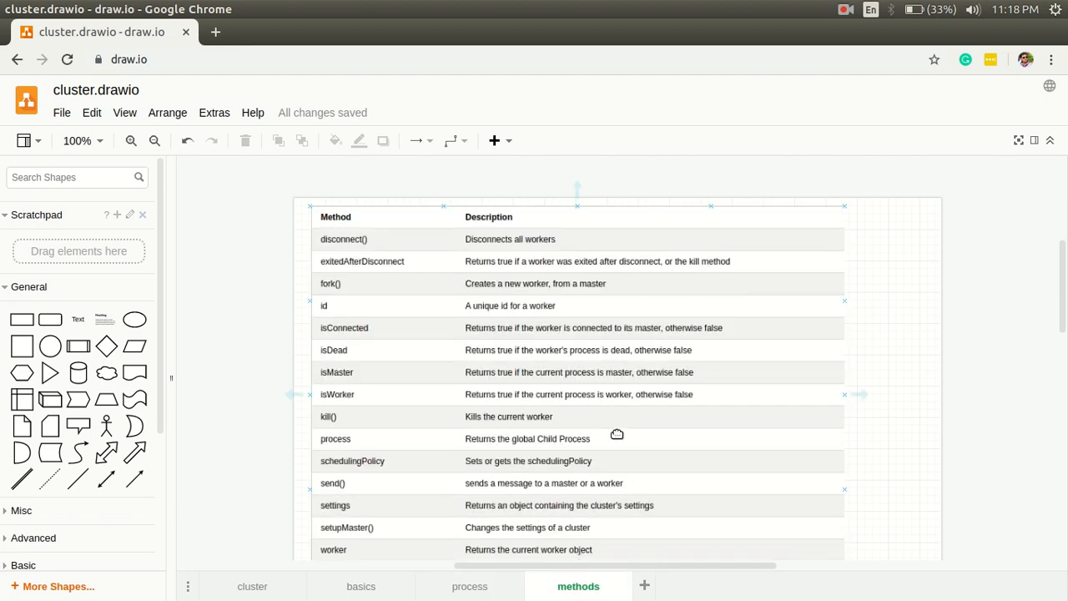
mouse_move(604, 428)
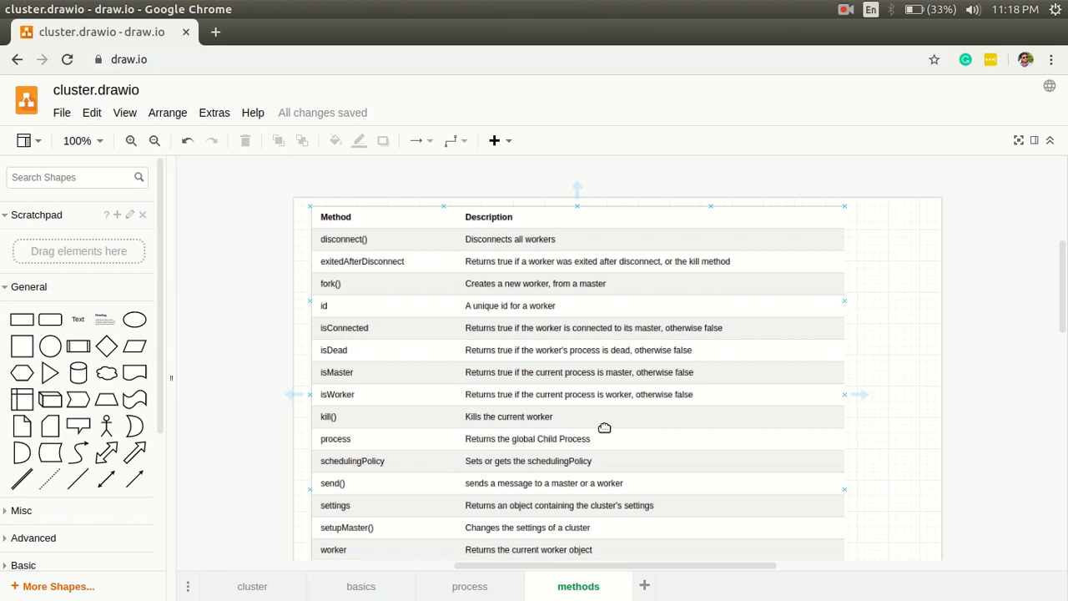
mouse_move(361, 260)
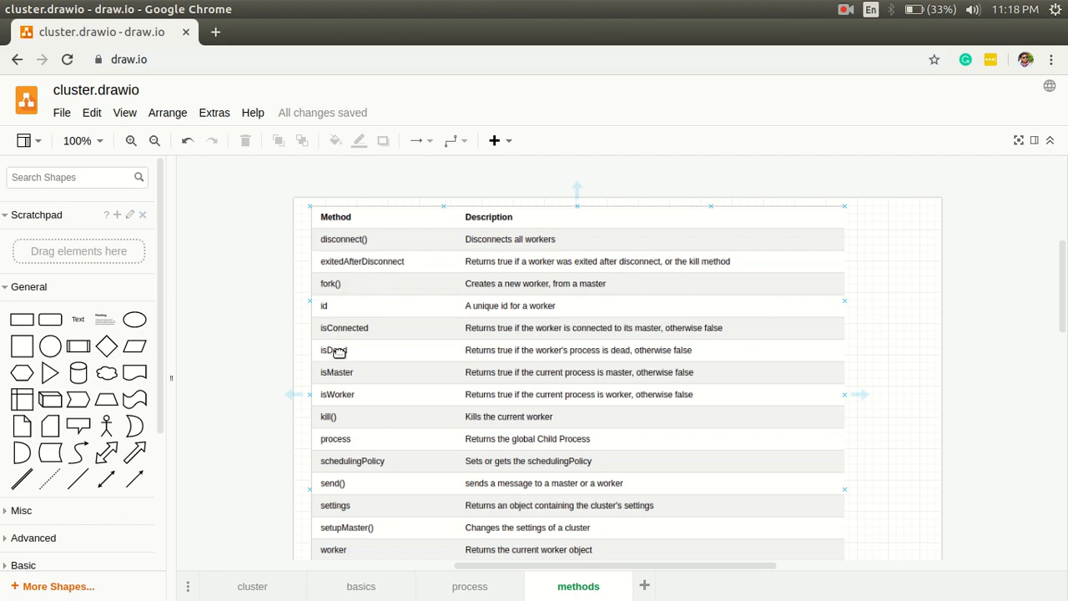
mouse_move(349, 434)
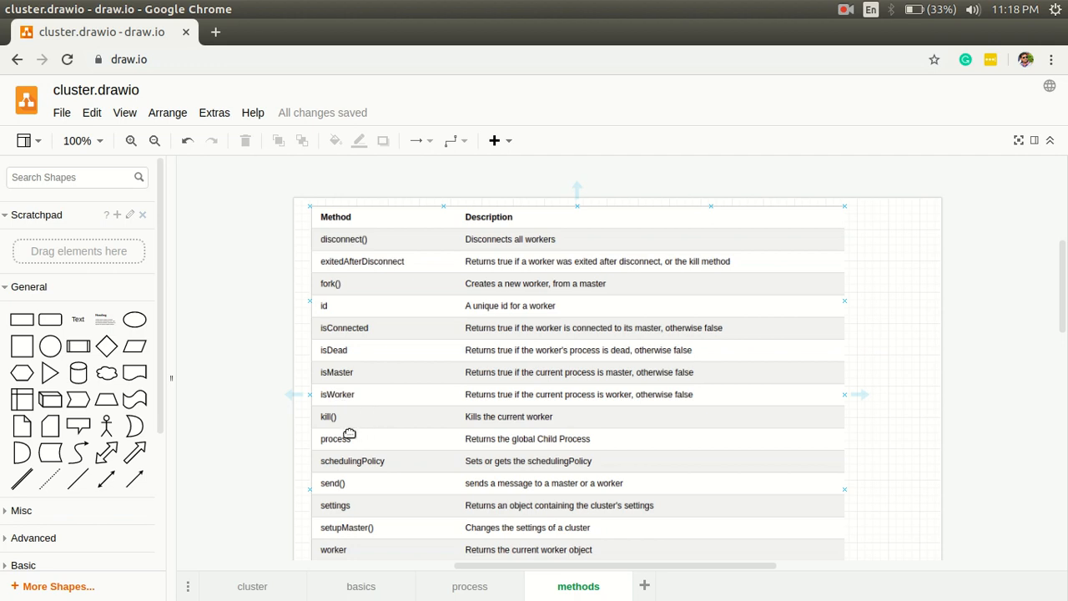
mouse_move(358, 437)
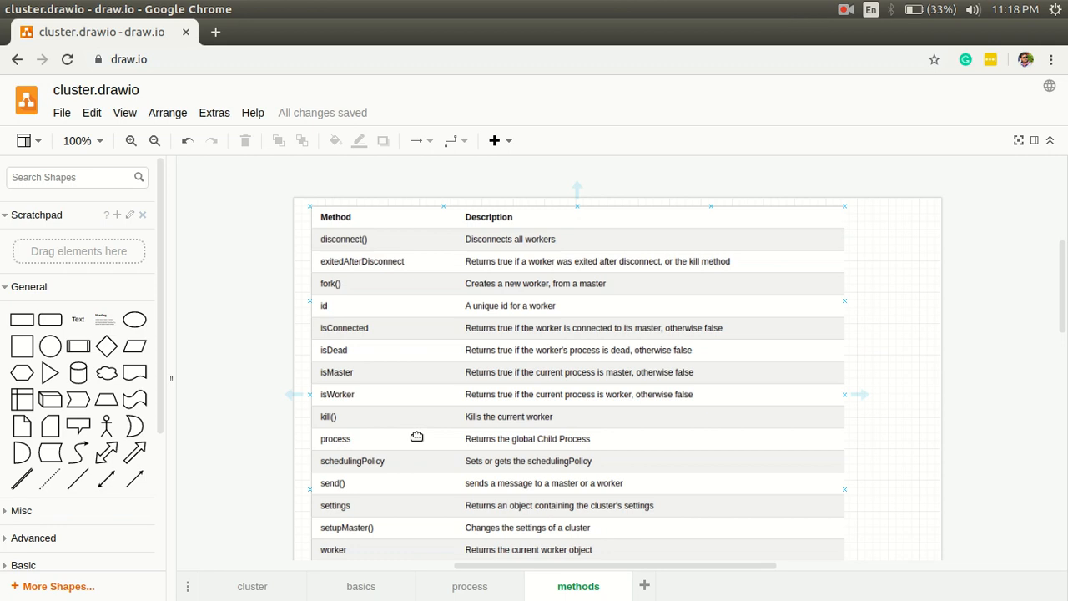
scroll(down, 3)
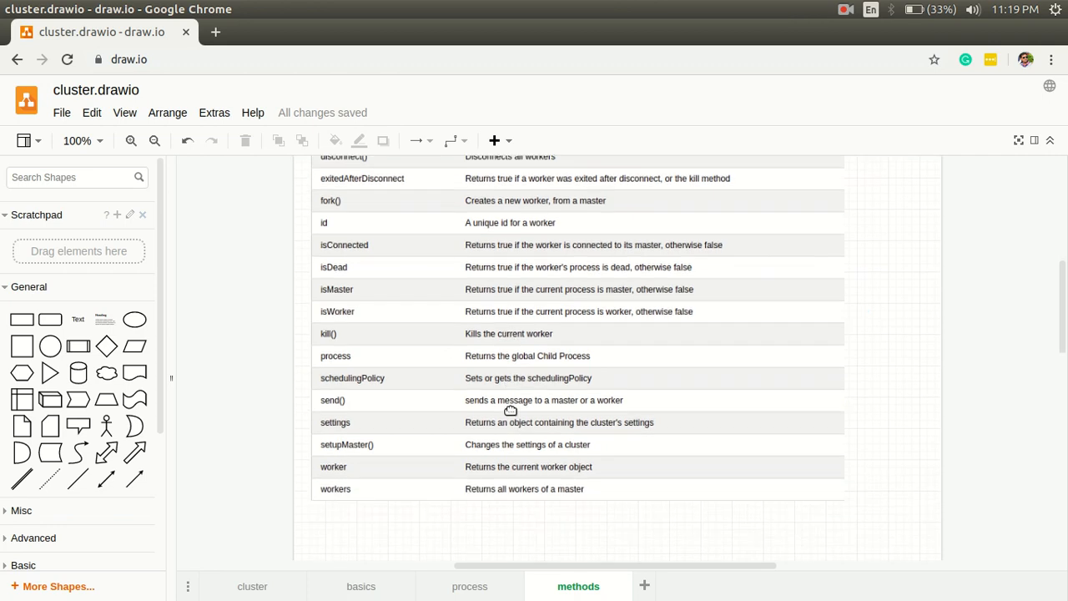